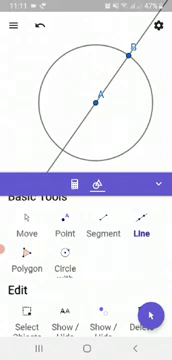
Step: Scroll down the view while constructing line BA and its second intersection C
scroll("down", 3)
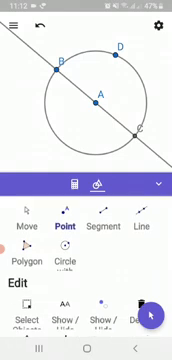
Step: Scroll the view down twice while placing D and drawing segments BD and DC
scroll("down", 3)
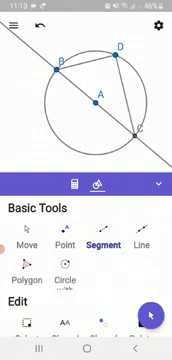
scroll("down", 3)
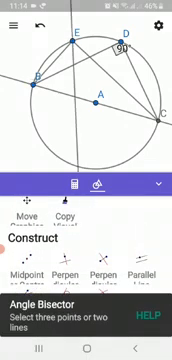
Step: Scroll the view down while adding E, segments BE and EC, and its 90° angle
scroll("down", 3)
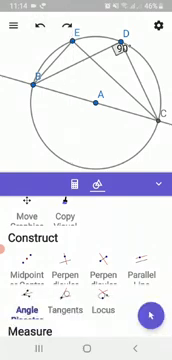
scroll("down", 3)
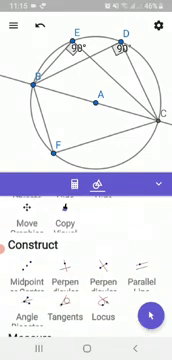
Step: Scroll down the view while adding F with segments BF, FC and its 90° angle
scroll("down", 3)
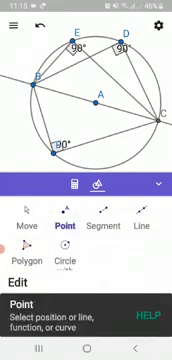
Step: Place point G on the lower right of the circle
left_click(117, 160)
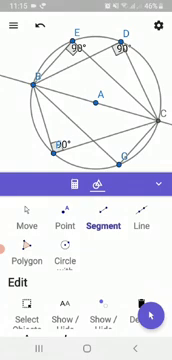
scroll("down", 3)
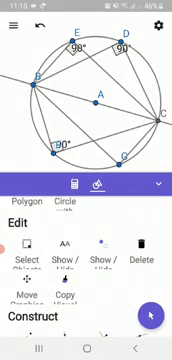